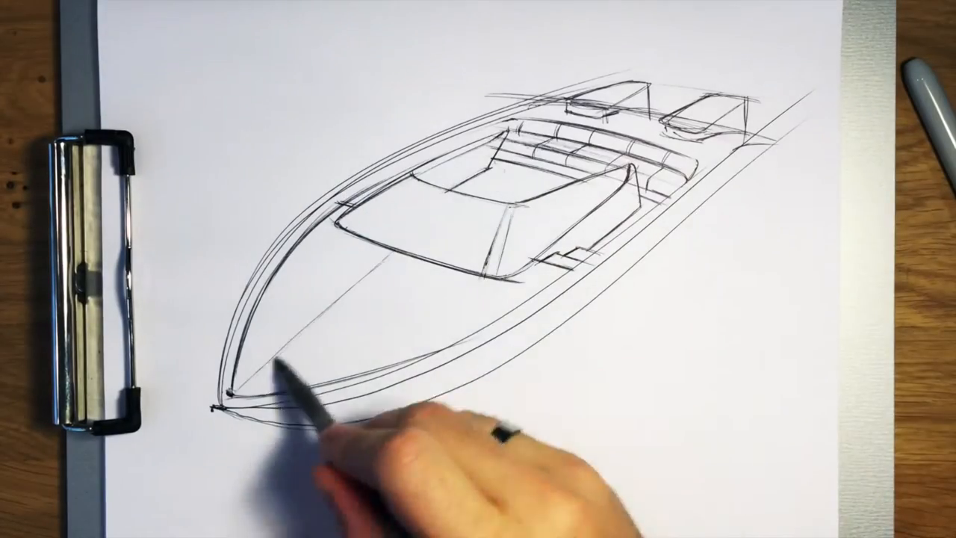
- Stroke the long curved lower hull line from the bow tip back along the underside
left_click_drag(329, 418, 523, 366)
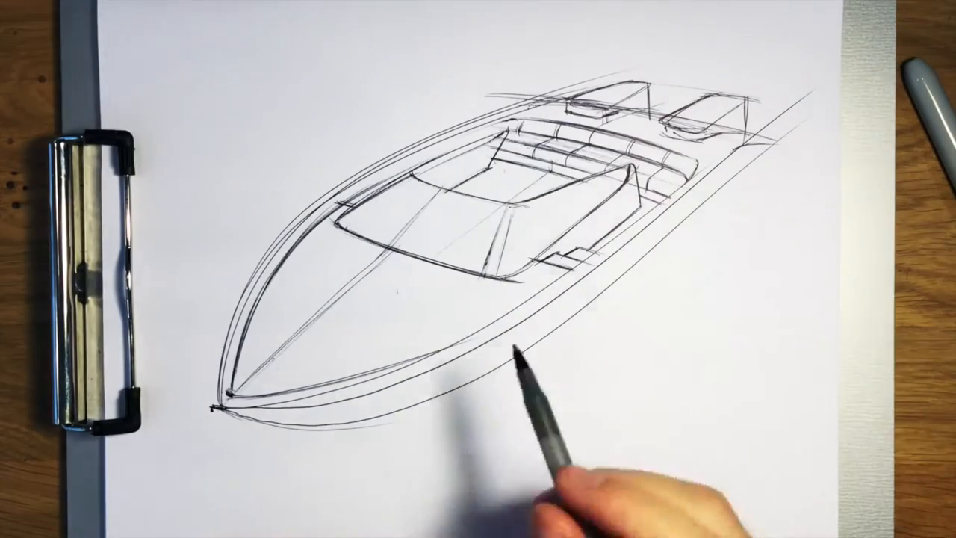